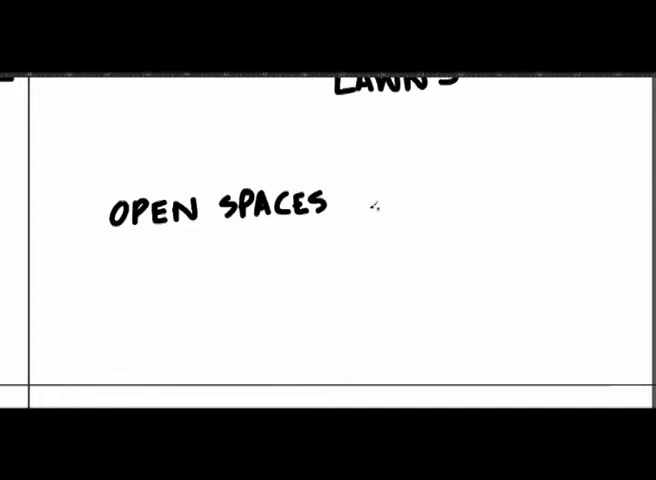
# - Add the handwritten text '= ESSENTIAL' to the whiteboard sketch
pyautogui.write('= ESSENTIAL')
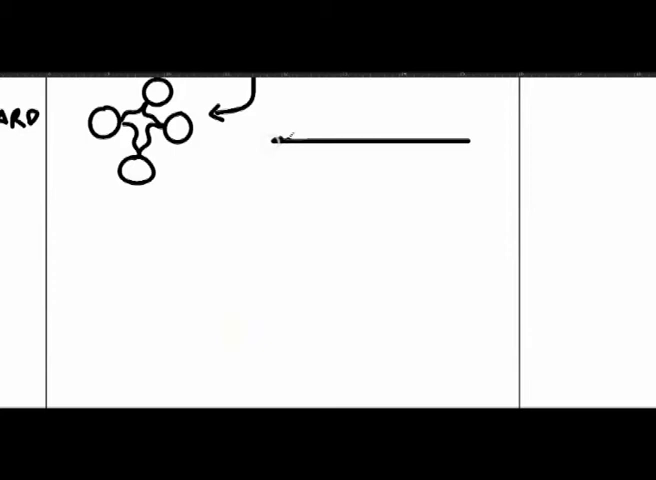
# - Sketch the pavilion's straight horizontal base line to the right of the huts
pyautogui.moveTo(270, 140); pyautogui.dragTo(470, 185)
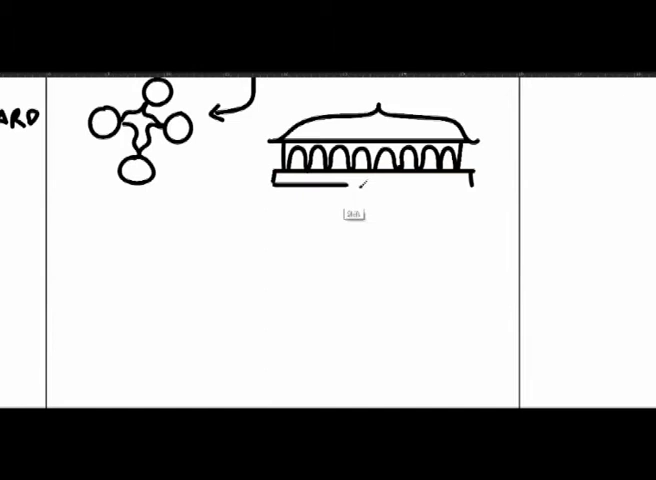